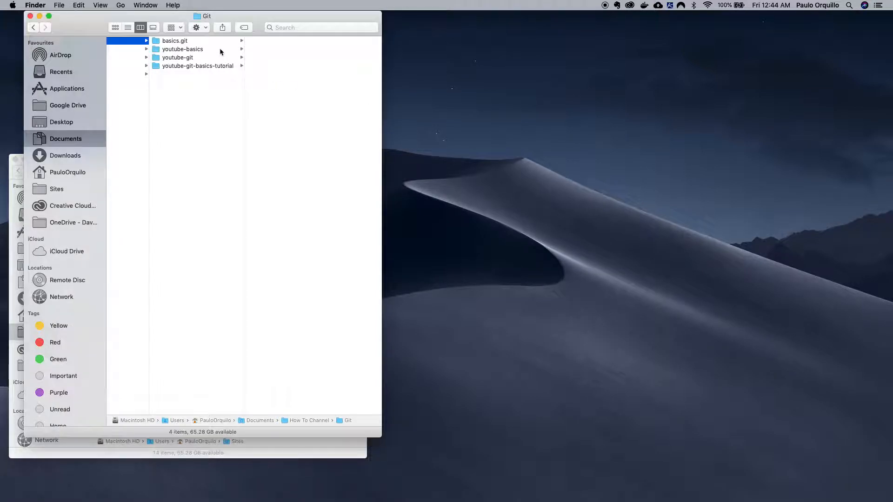
Browse youtube-basics and basics.git in Finder, then bring up the context menu for youtube-basics.
{"action": "left_click", "coordinate": [182, 49]}
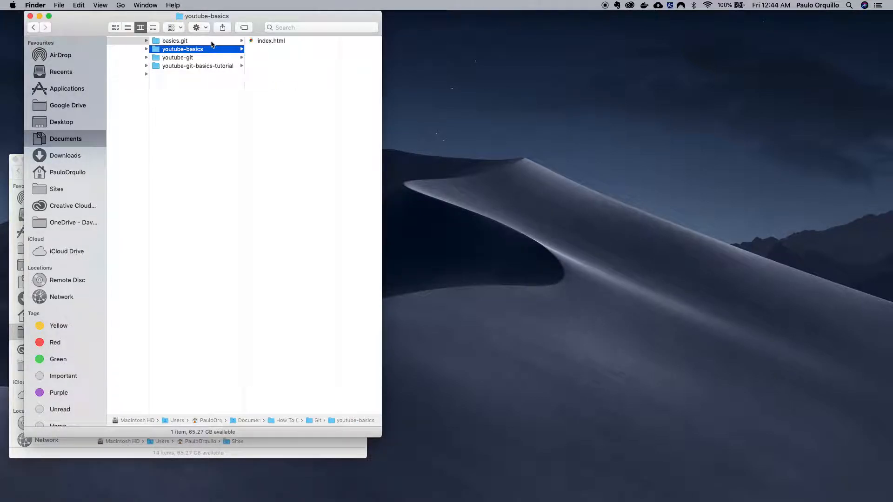
{"action": "left_click", "coordinate": [174, 40]}
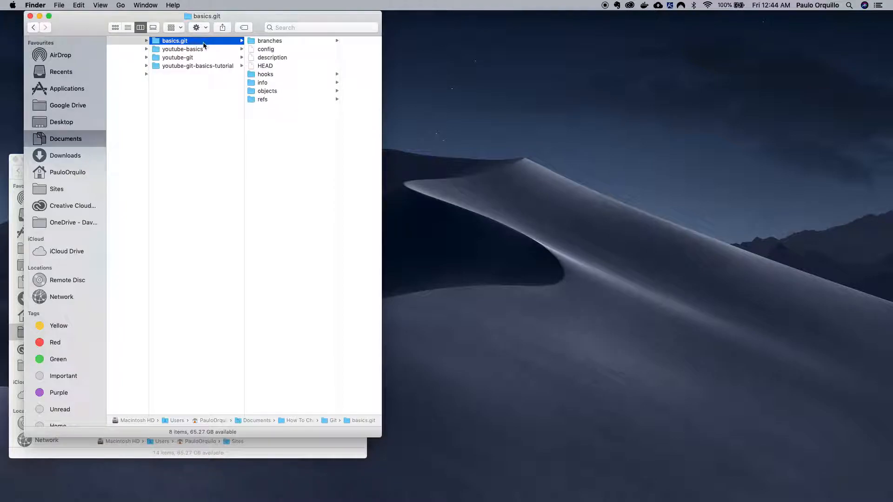
{"action": "mouse_move", "coordinate": [214, 46]}
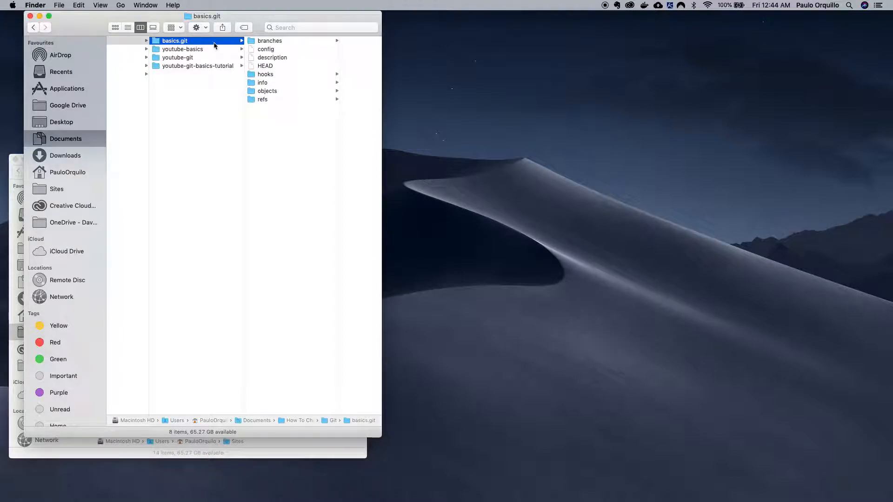
{"action": "left_click", "coordinate": [183, 49]}
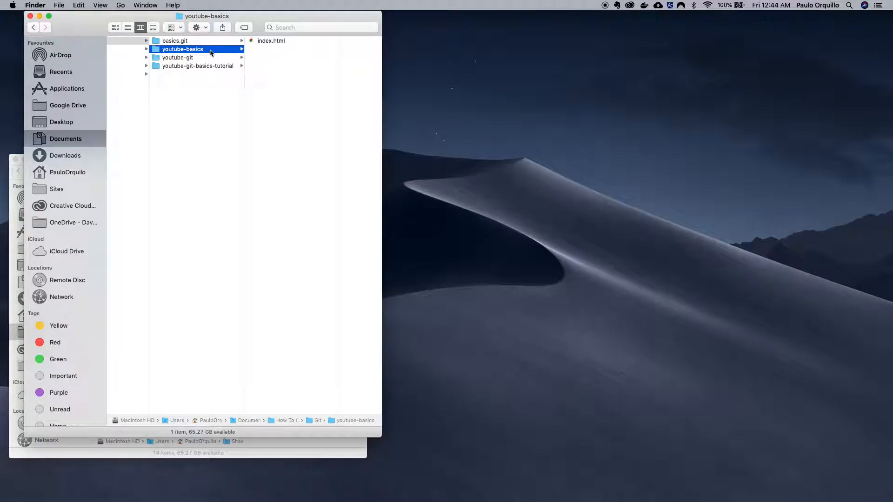
{"action": "mouse_move", "coordinate": [203, 45]}
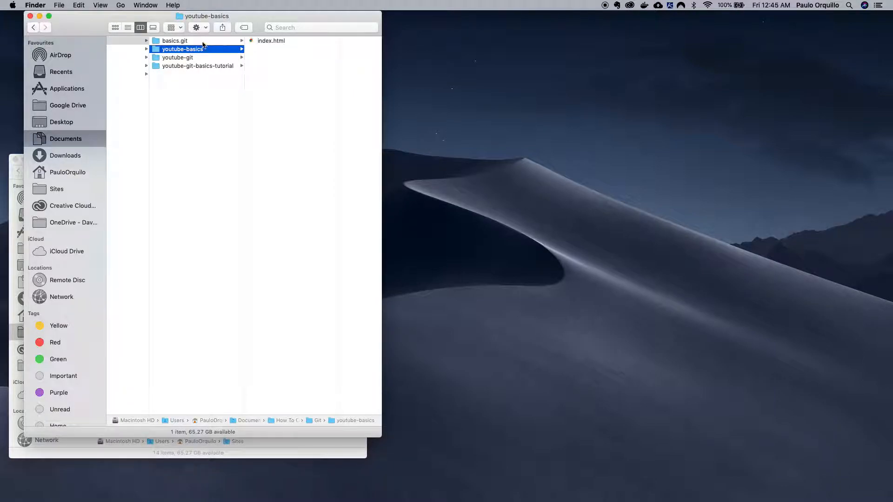
{"action": "right_click", "coordinate": [182, 49]}
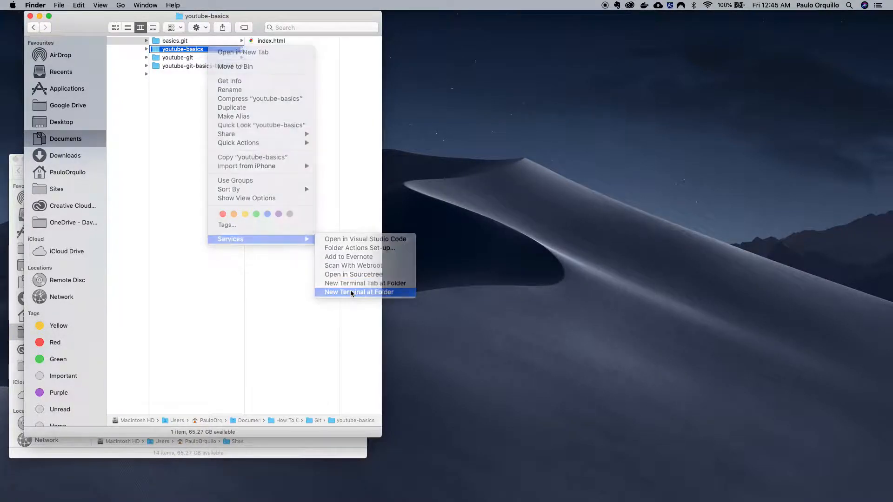
Open a terminal in youtube-basics, check git remote -v shows origin as the local basics.git, and bring the Sites window forward.
{"action": "left_click", "coordinate": [359, 292]}
{"action": "type", "text": "git remote -v"}
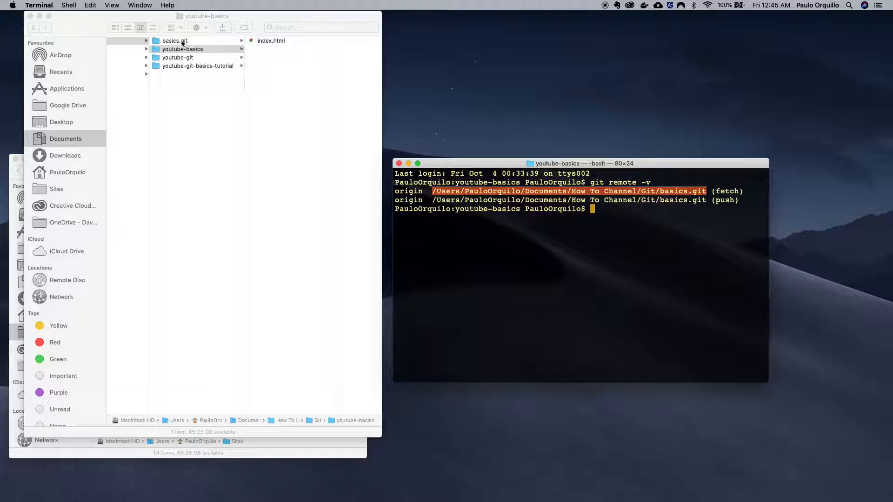
{"action": "left_click", "coordinate": [177, 40]}
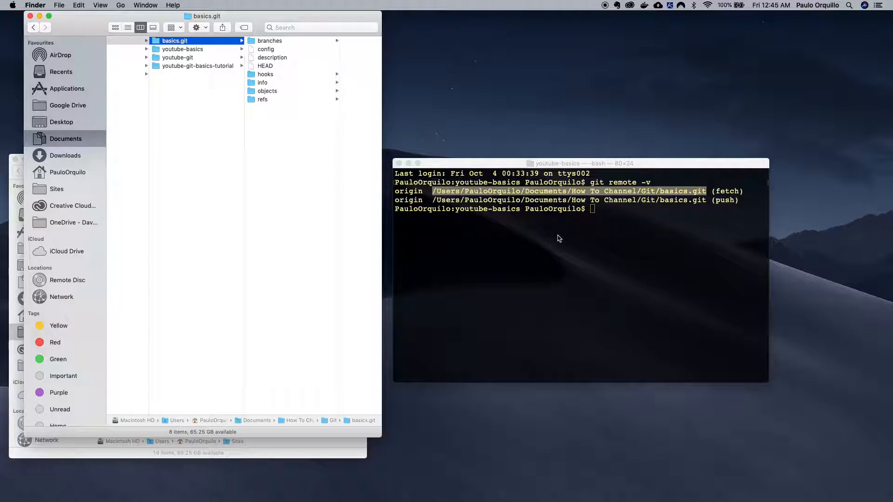
{"action": "left_click", "coordinate": [557, 236]}
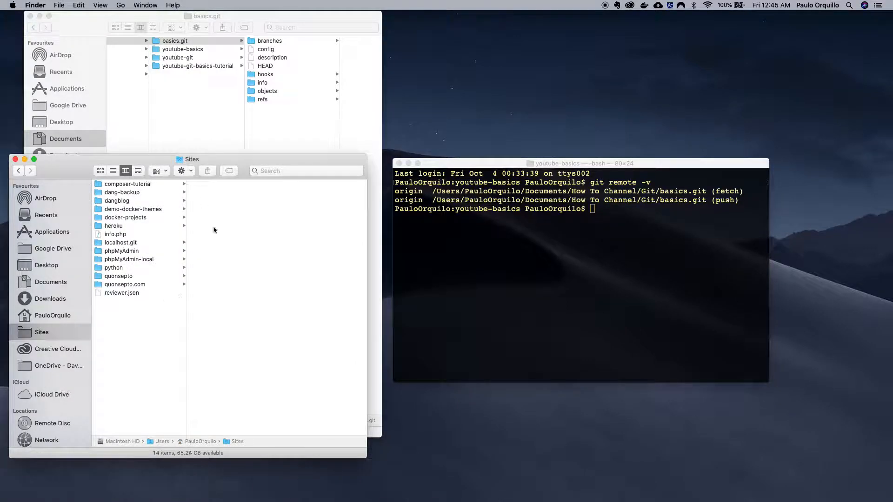
{"action": "mouse_move", "coordinate": [155, 341]}
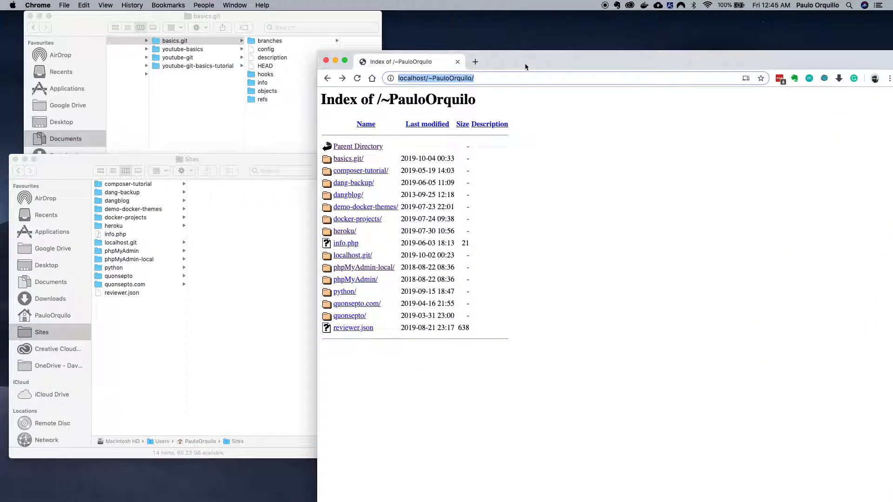
{"action": "mouse_move", "coordinate": [379, 193]}
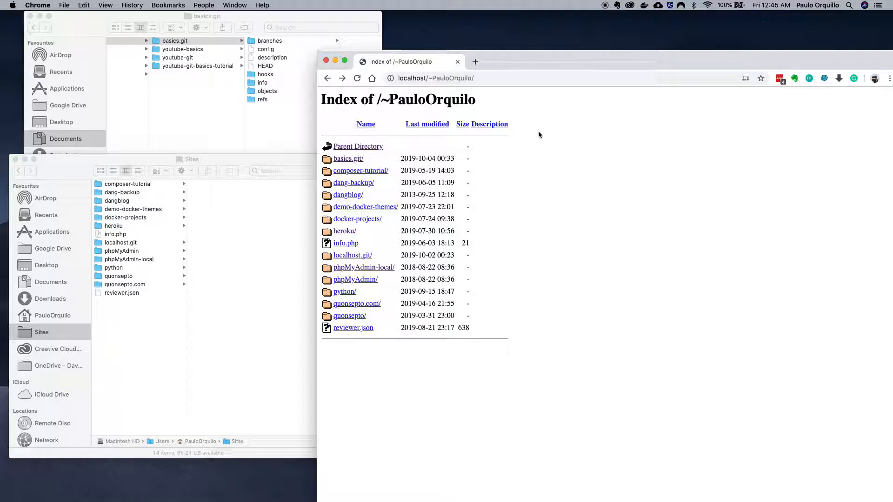
{"action": "mouse_move", "coordinate": [565, 62]}
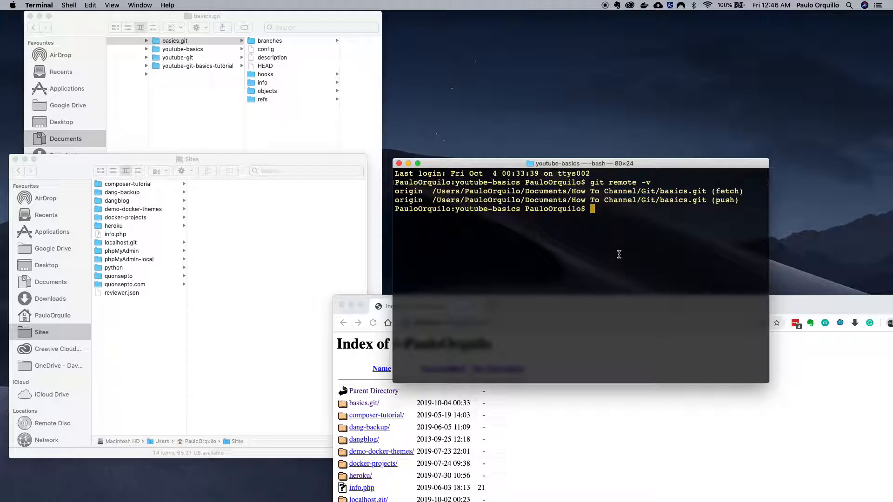
Print the youtube-basics path with pwd, select it, and start a new terminal in the Sites folder.
{"action": "type", "text": "pwd"}
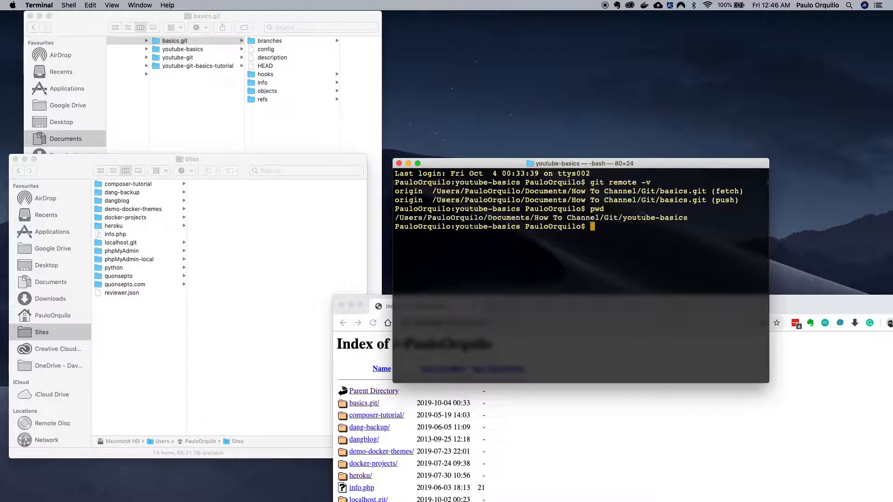
{"action": "double_click", "coordinate": [653, 217]}
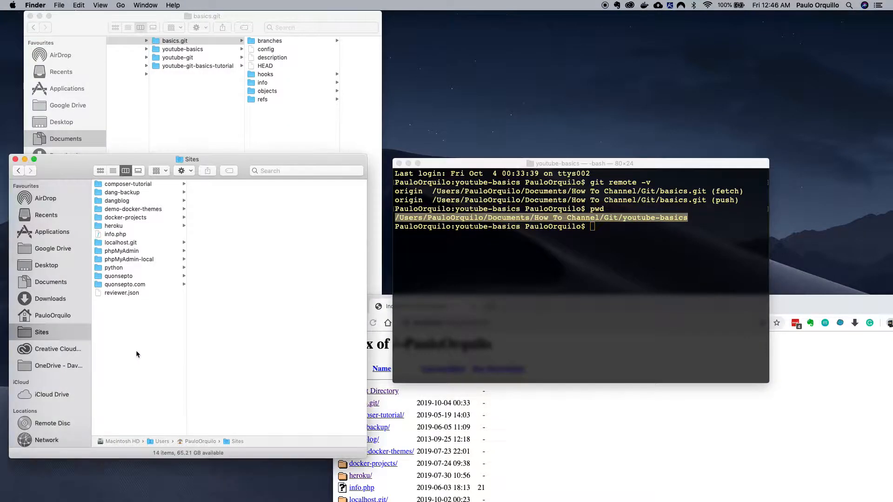
{"action": "right_click", "coordinate": [238, 441]}
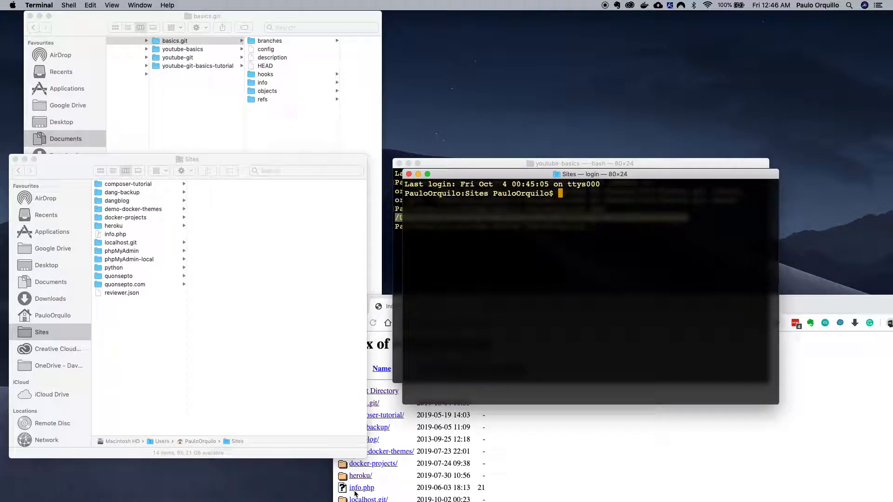
Run git clone --bare of the youtube-basics path into basics.git inside Sites.
{"action": "type", "text": "git clone --b"}
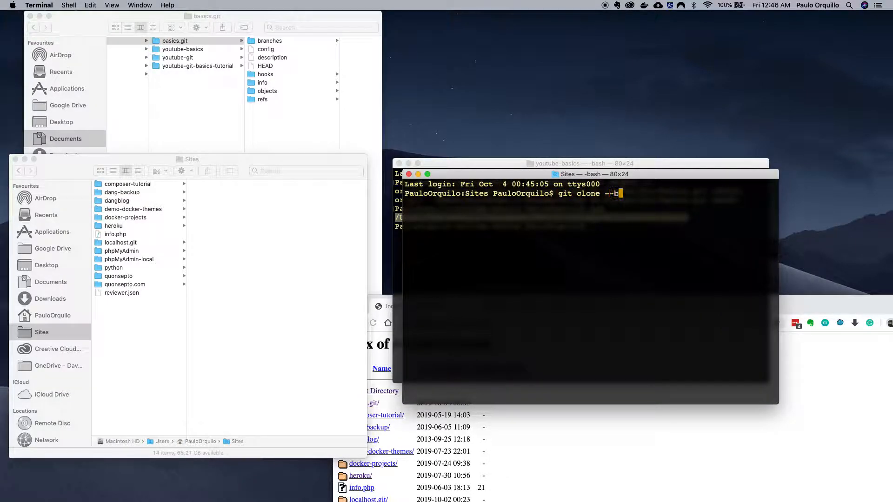
{"action": "type", "text": "are"}
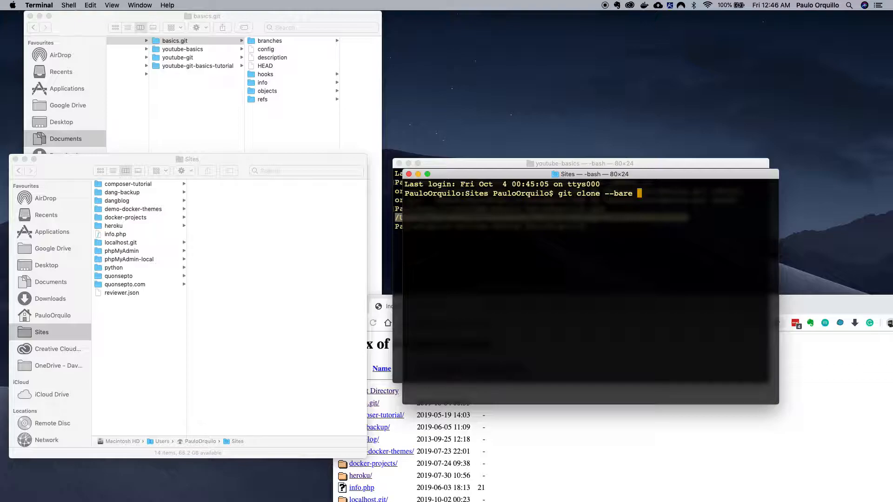
{"action": "type", "text": "\"/Users/PauloOrquilo/Documents/How To Channel/Git/youtube-basics\""}
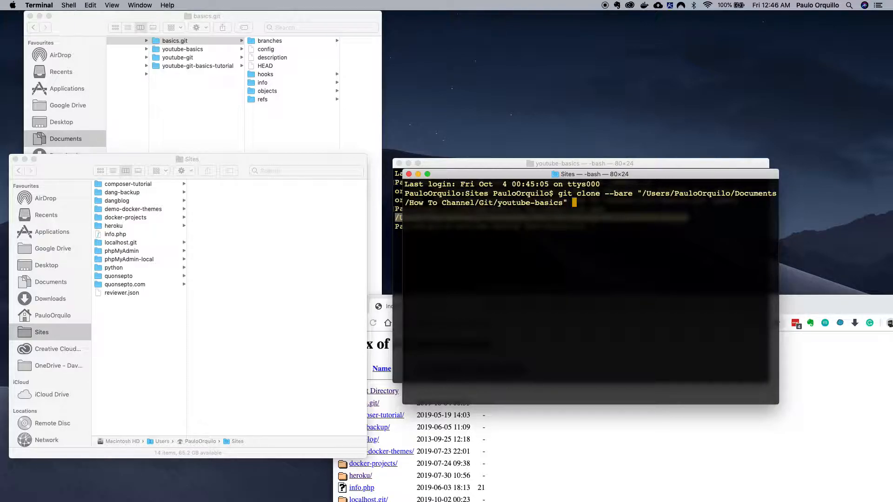
{"action": "type", "text": "basics"}
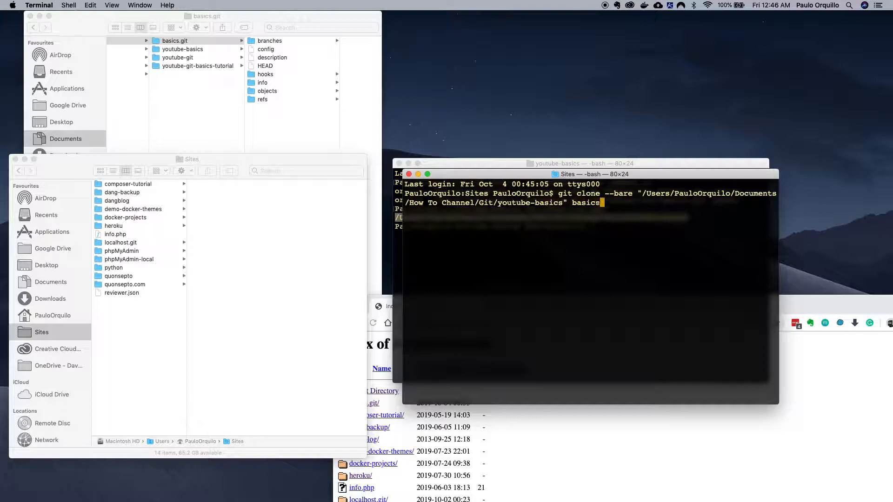
{"action": "type", "text": ".git"}
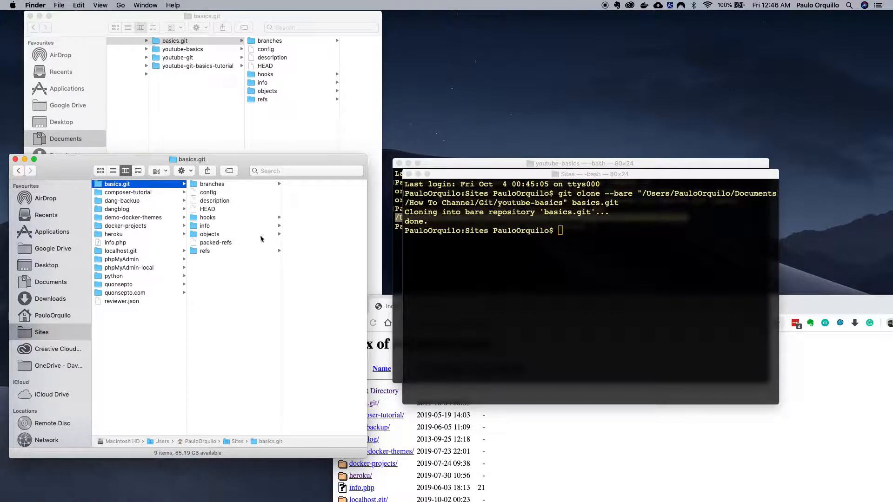
{"action": "mouse_move", "coordinate": [225, 276]}
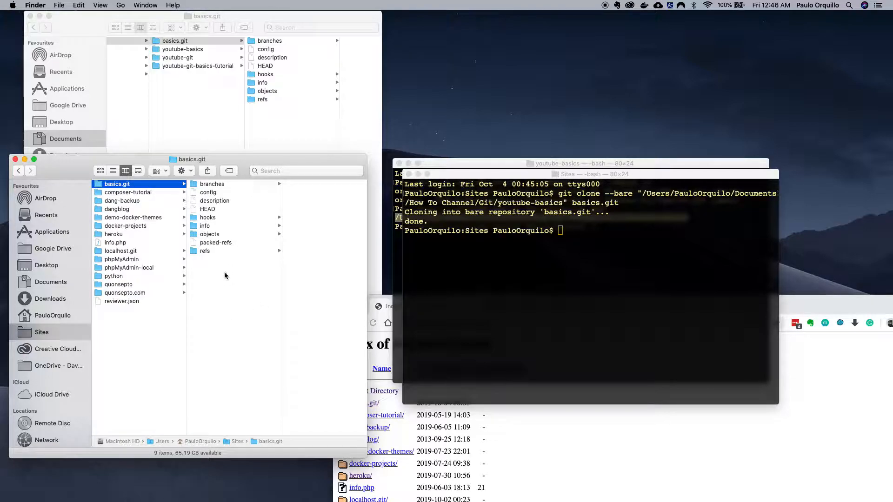
{"action": "mouse_move", "coordinate": [575, 433]}
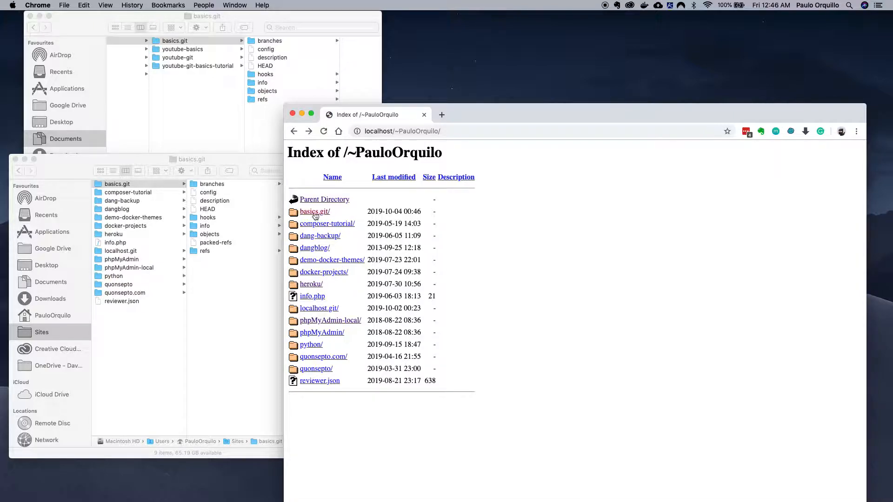
View the localhost/~PauloOrquilo/basics.git listing in Chrome showing HEAD, config, hooks, objects and refs.
{"action": "left_click", "coordinate": [313, 213]}
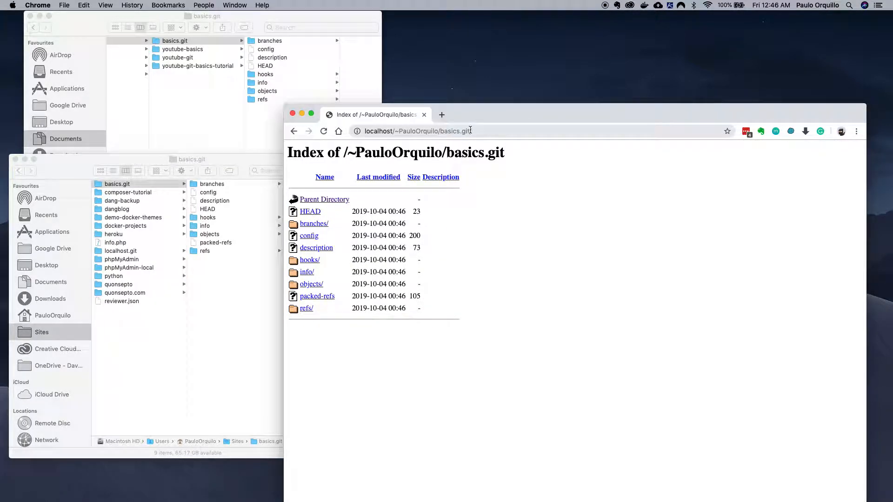
{"action": "left_click", "coordinate": [417, 130]}
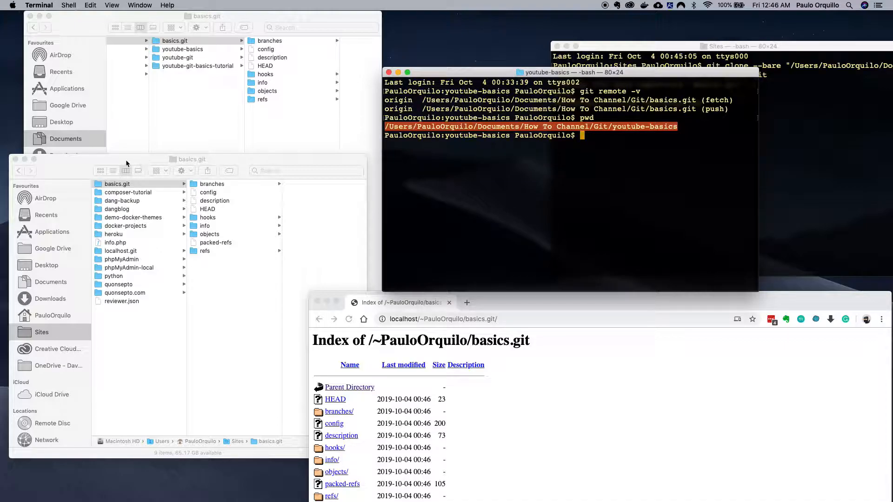
In the Sites shell, cd into basics.git and run git update-server-info.
{"action": "left_click", "coordinate": [117, 183]}
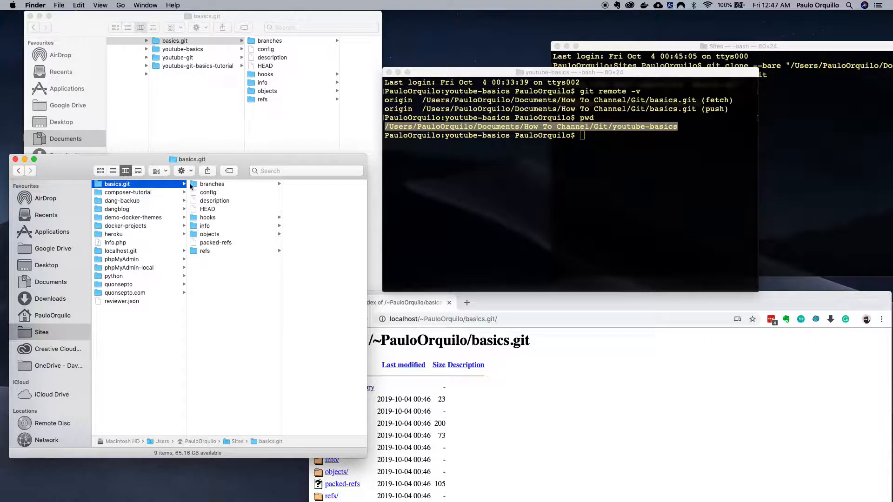
{"action": "left_click", "coordinate": [571, 185]}
{"action": "type", "text": "cd .."}
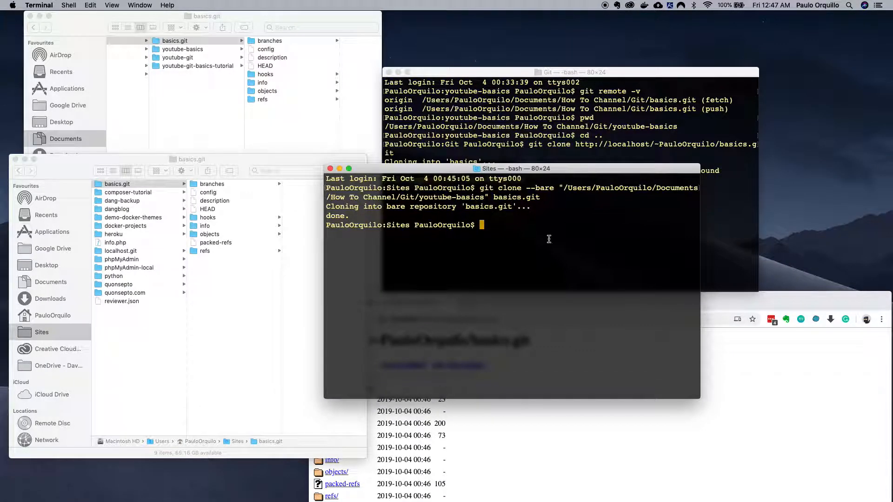
{"action": "type", "text": "cd basics.git/"}
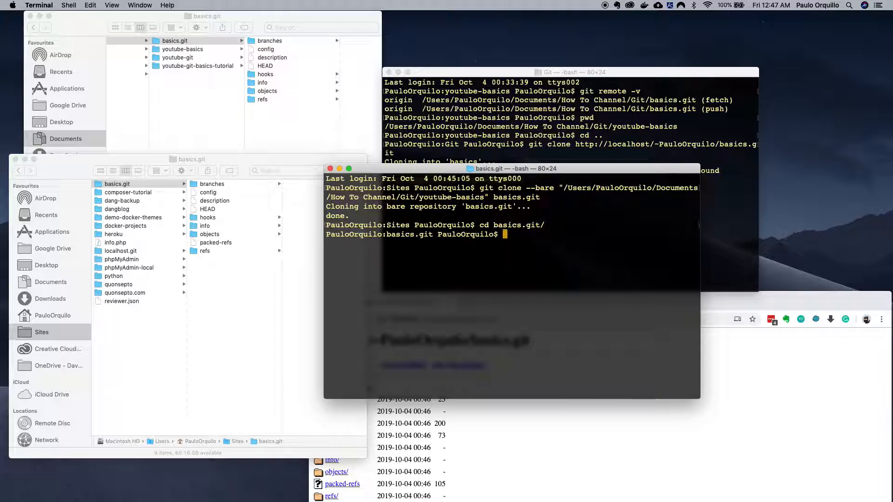
{"action": "type", "text": "git"}
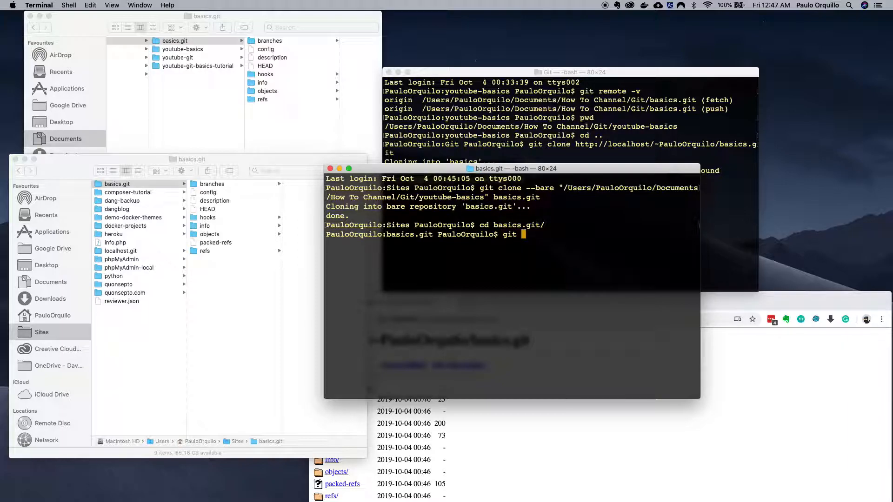
{"action": "type", "text": "update-serv"}
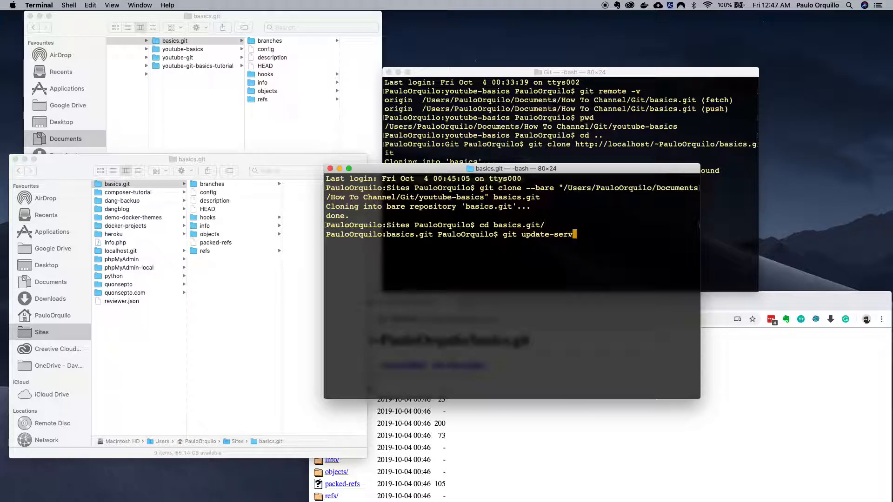
{"action": "type", "text": "er-info"}
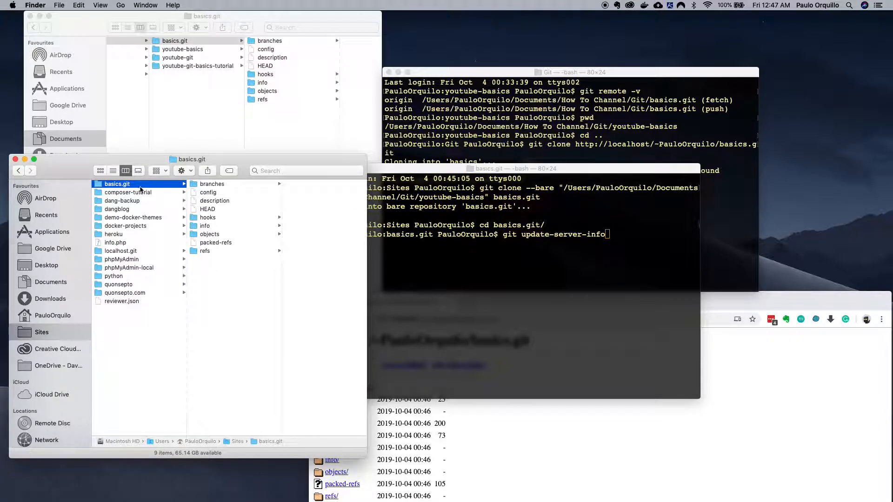
Check the generated info folder in Finder and return to the Git shell window.
{"action": "left_click", "coordinate": [204, 225]}
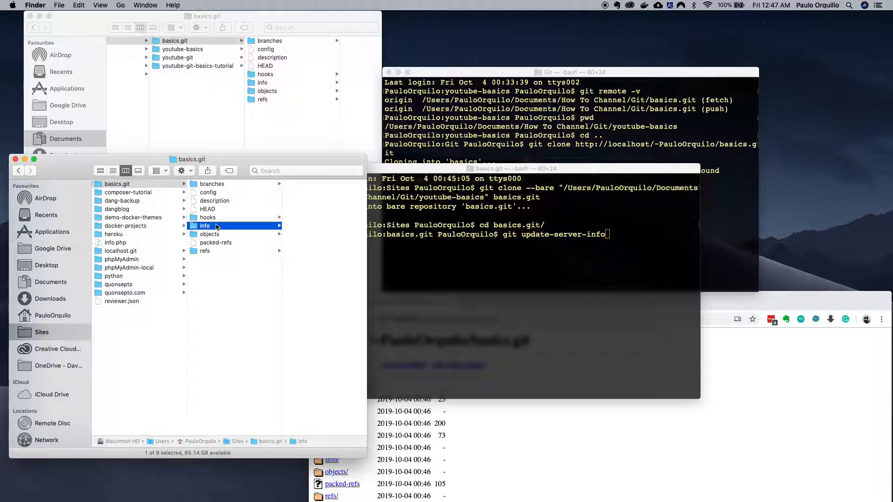
{"action": "left_click", "coordinate": [508, 169]}
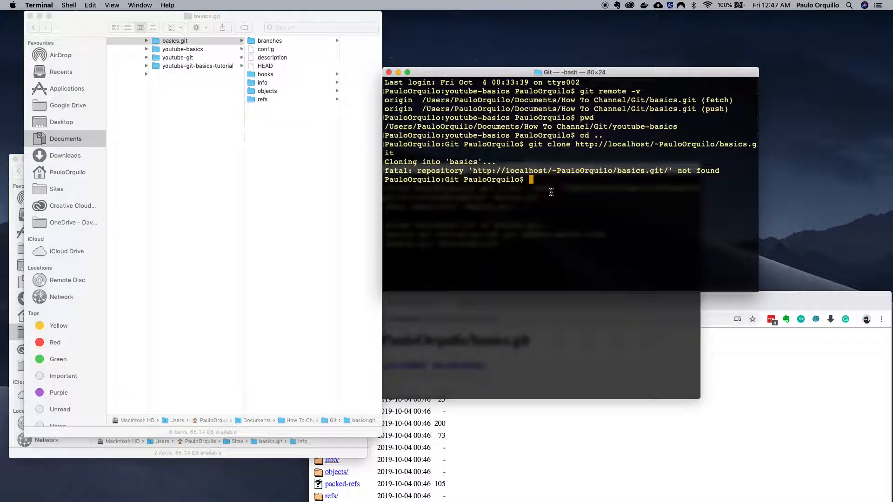
{"action": "type", "text": "git clone http://localhost/~PauloOrquilo/basics.git"}
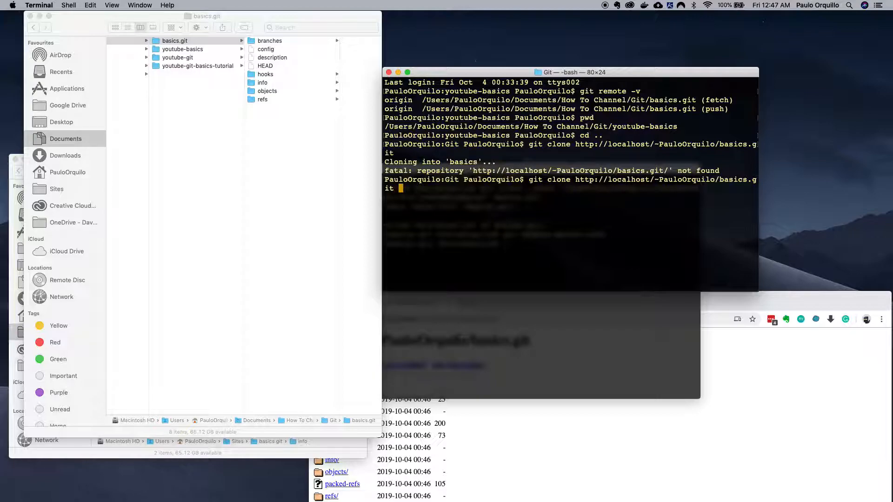
{"action": "type", "text": "youtube-http-basics"}
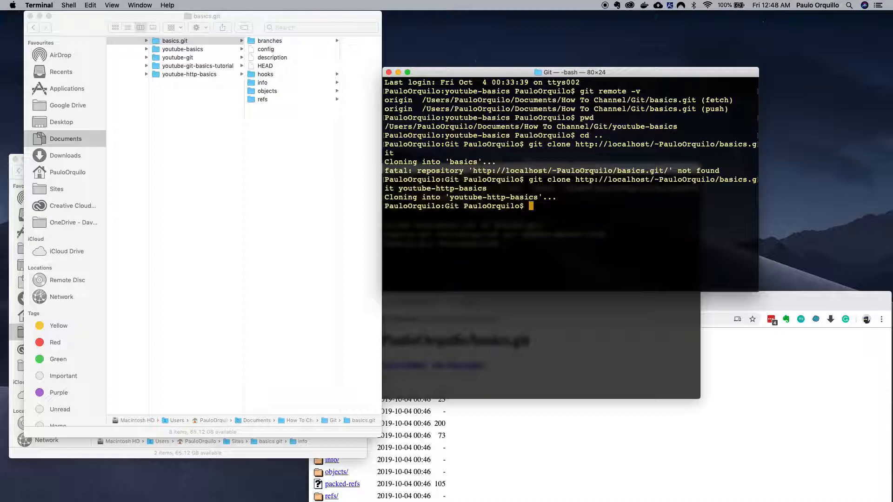
{"action": "left_click", "coordinate": [189, 74]}
{"action": "type", "text": "cd"}
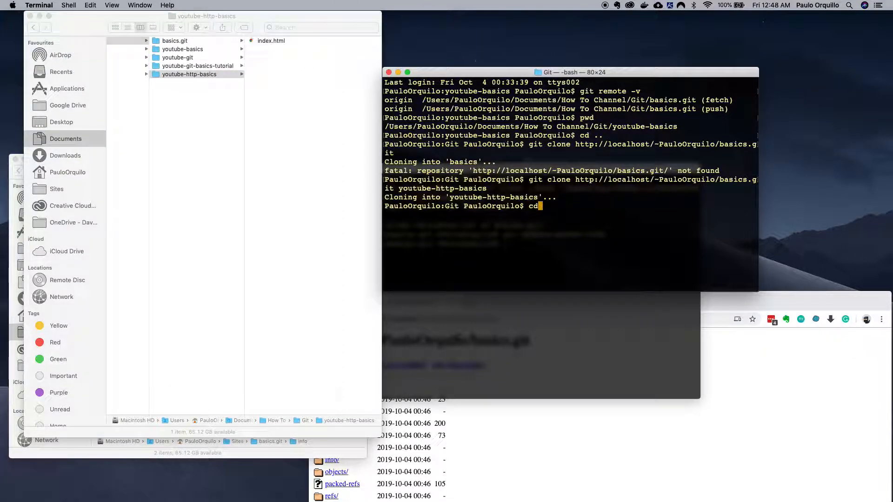
{"action": "type", "text": "youtube-http-basics/"}
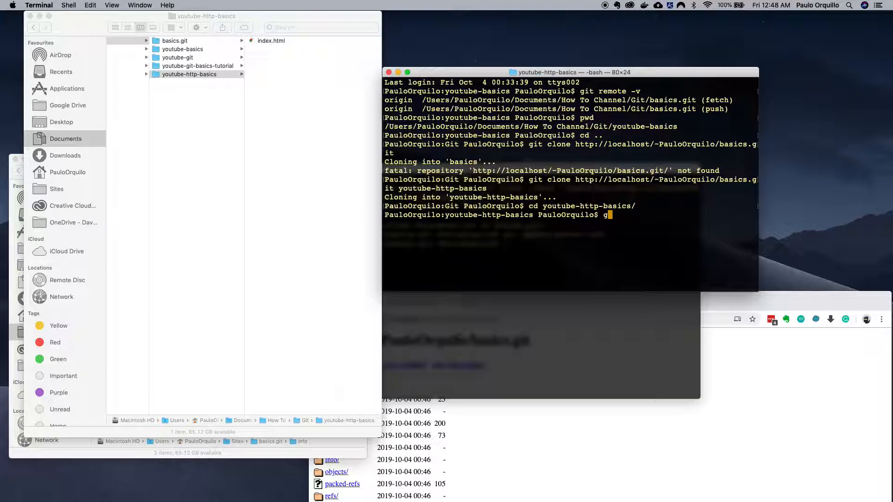
{"action": "type", "text": "git remote -v"}
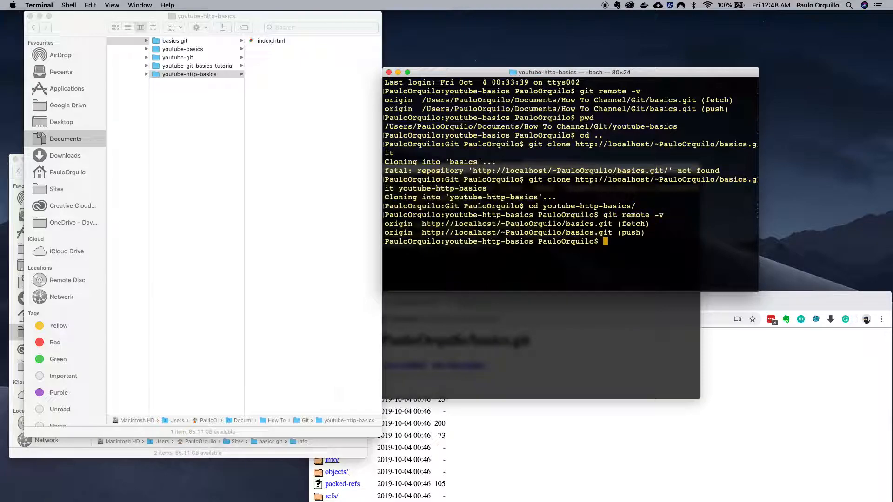
Create blah.html with touch, stage it and commit with message "add blah".
{"action": "left_click_drag", "start_coordinate": [421, 224], "coordinate": [649, 233]}
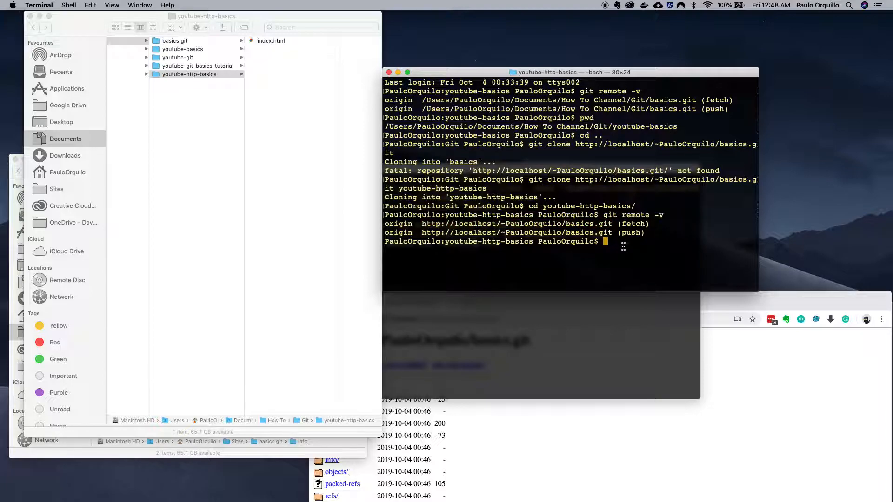
{"action": "type", "text": "touch"}
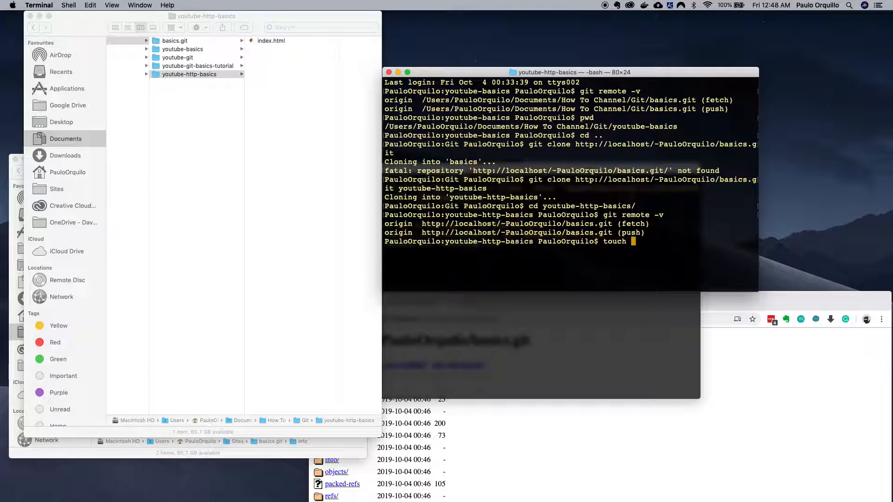
{"action": "type", "text": "blah.html"}
{"action": "type", "text": "g"}
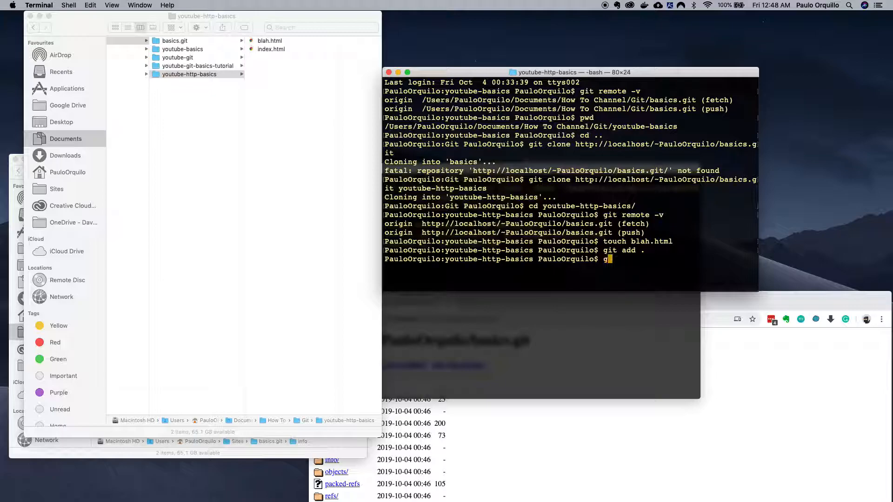
{"action": "type", "text": "it commit -m"}
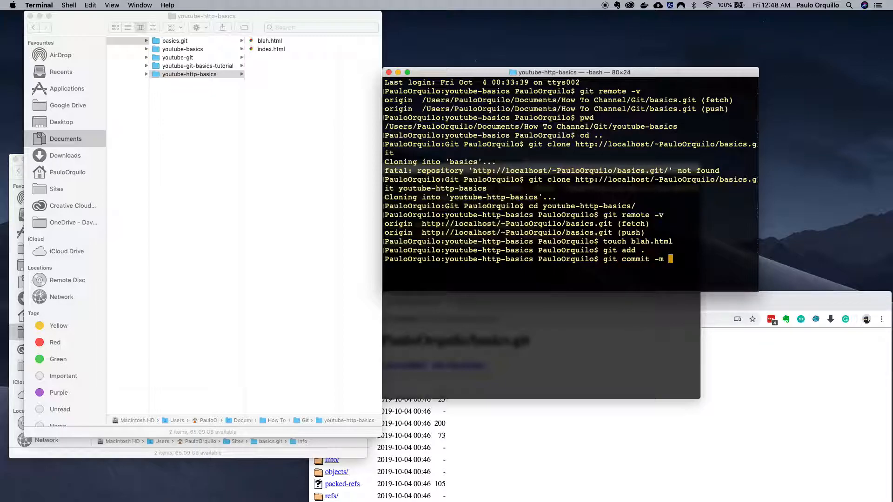
{"action": "type", "text": "\"add bl"}
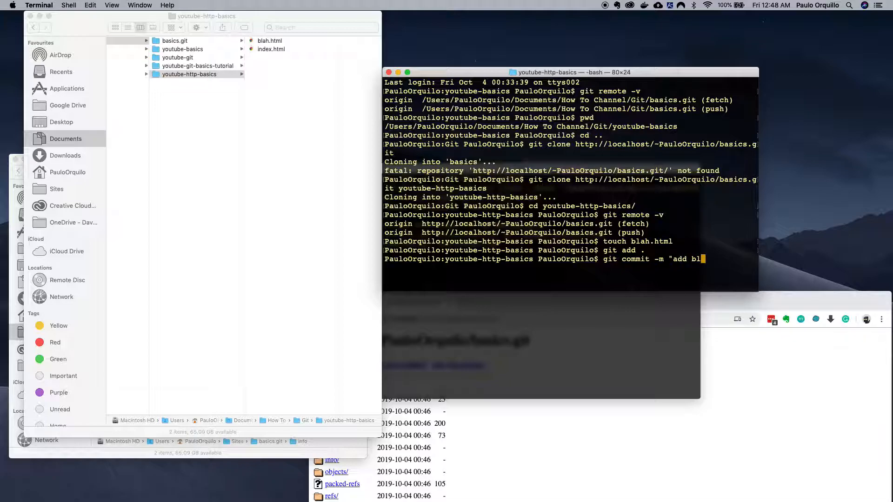
{"action": "key", "text": "Return"}
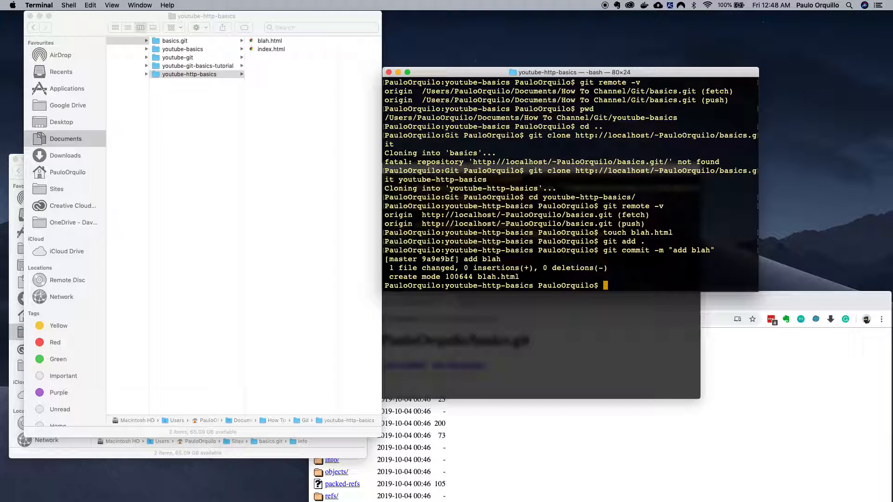
Start pushing the new commit with git push origin.
{"action": "type", "text": "git push"}
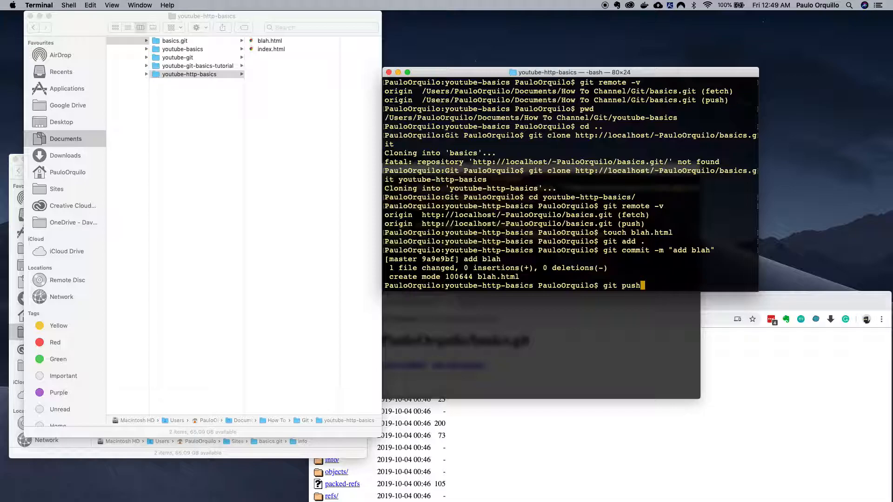
{"action": "type", "text": "origin"}
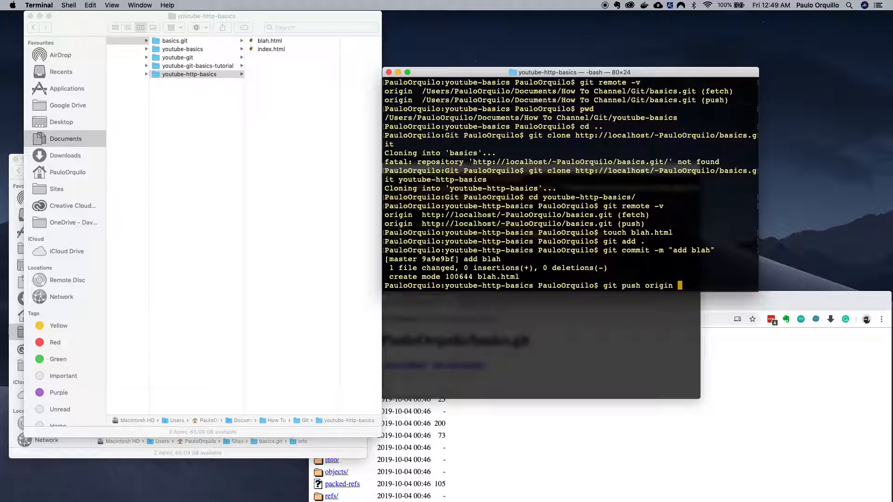